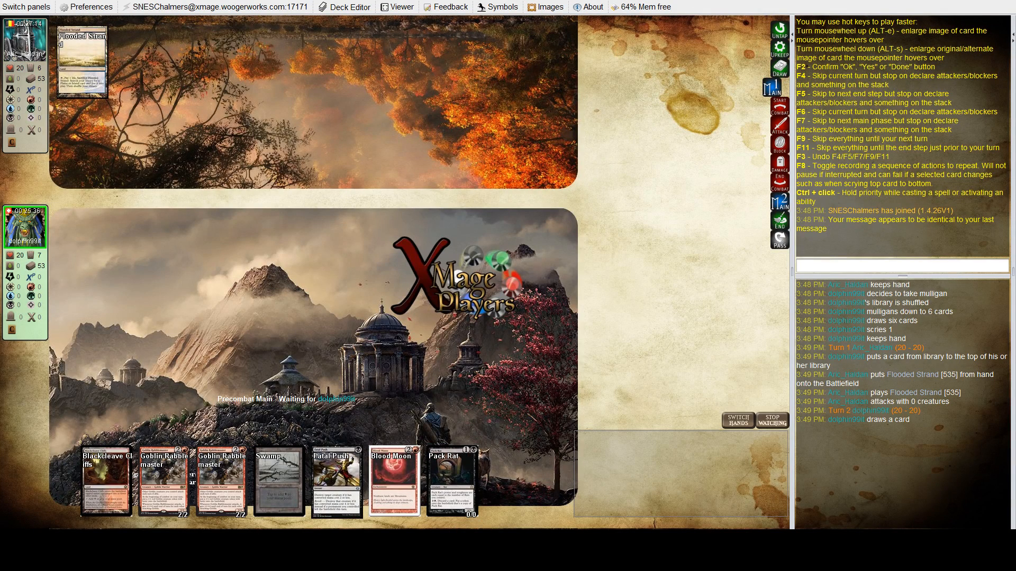
- Follow the match into turn 3 as Steam Vents and Blackleave Cliffs enter the battlefield
click(106, 481)
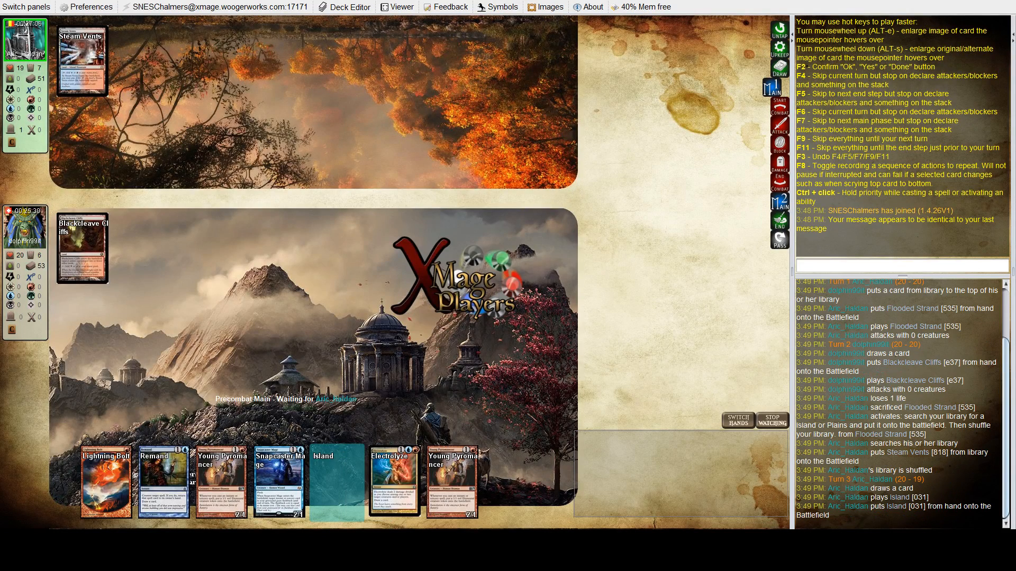
click(337, 482)
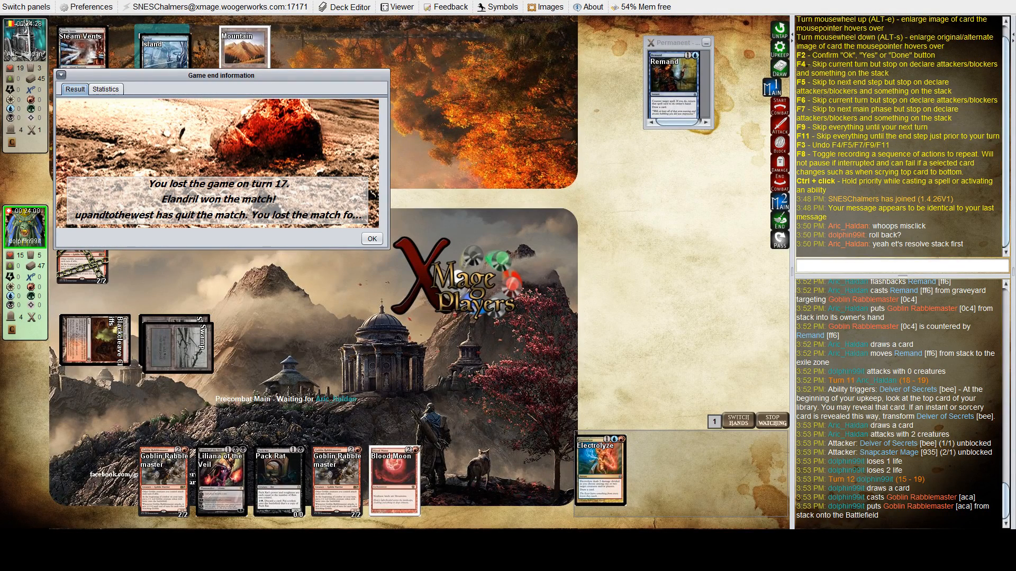
- Dismiss the game-end summary reporting the game lost on turn 17
click(371, 239)
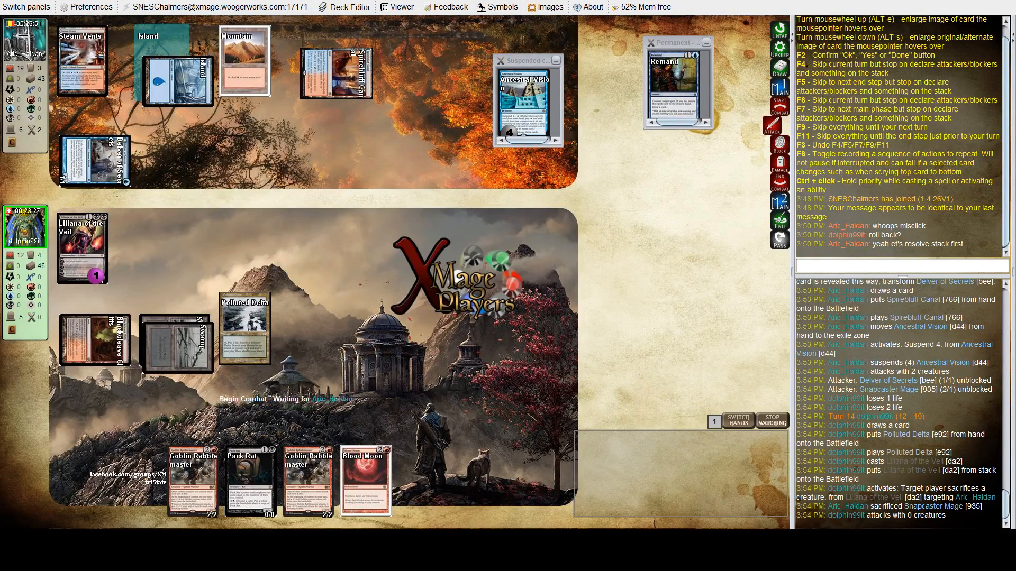
- Watch Liliana of the Veil resolve and Delver of Secrets flip into Insectile Aberration on turn 15
click(779, 220)
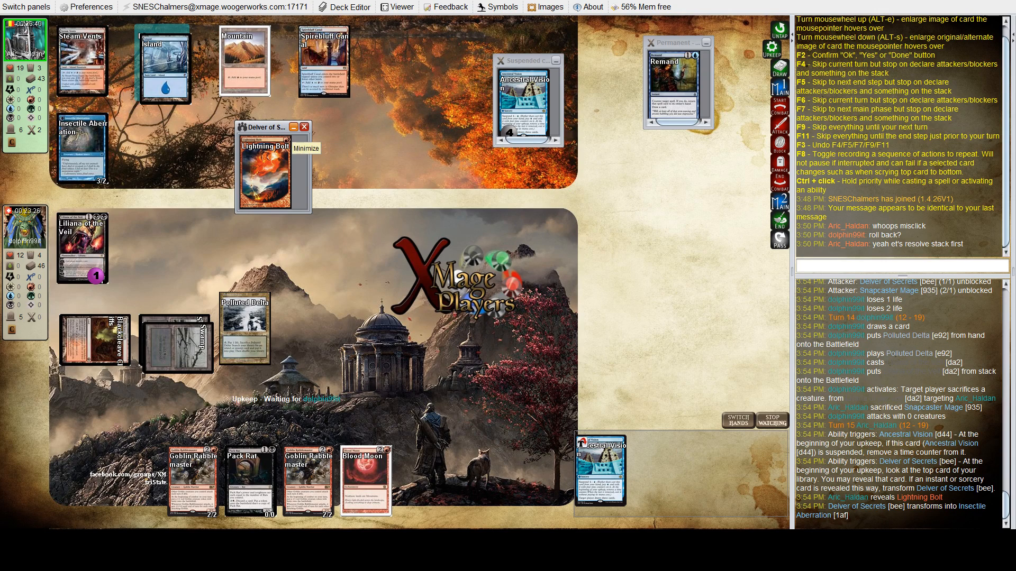
click(304, 126)
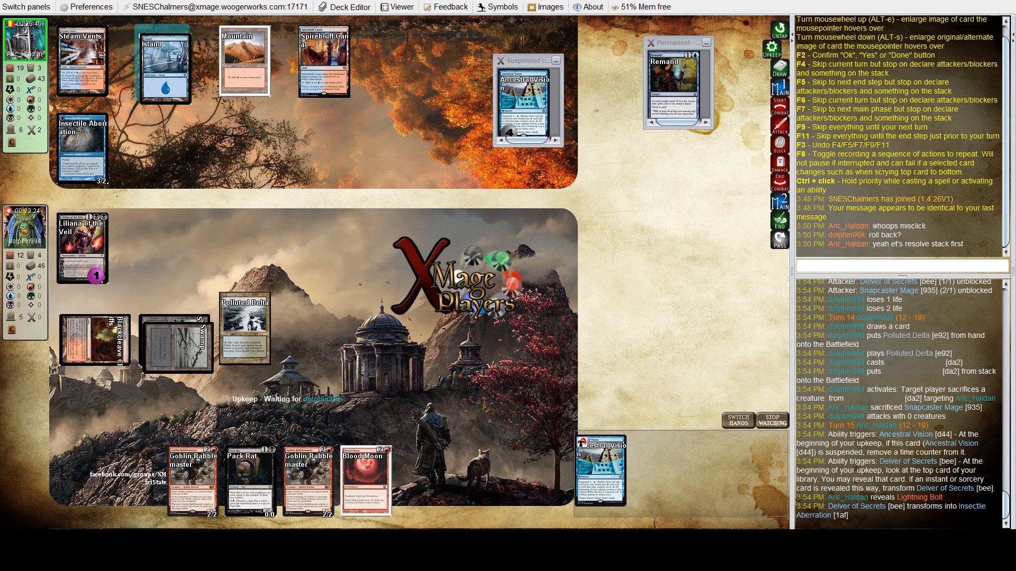